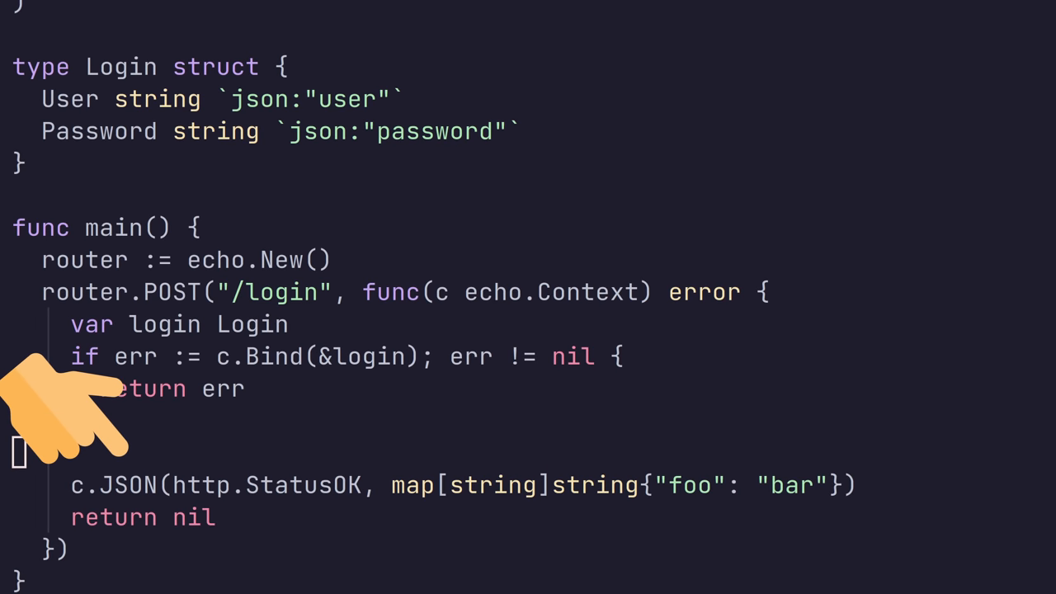
{"action": "mouse_move", "coordinate": [79, 416]}
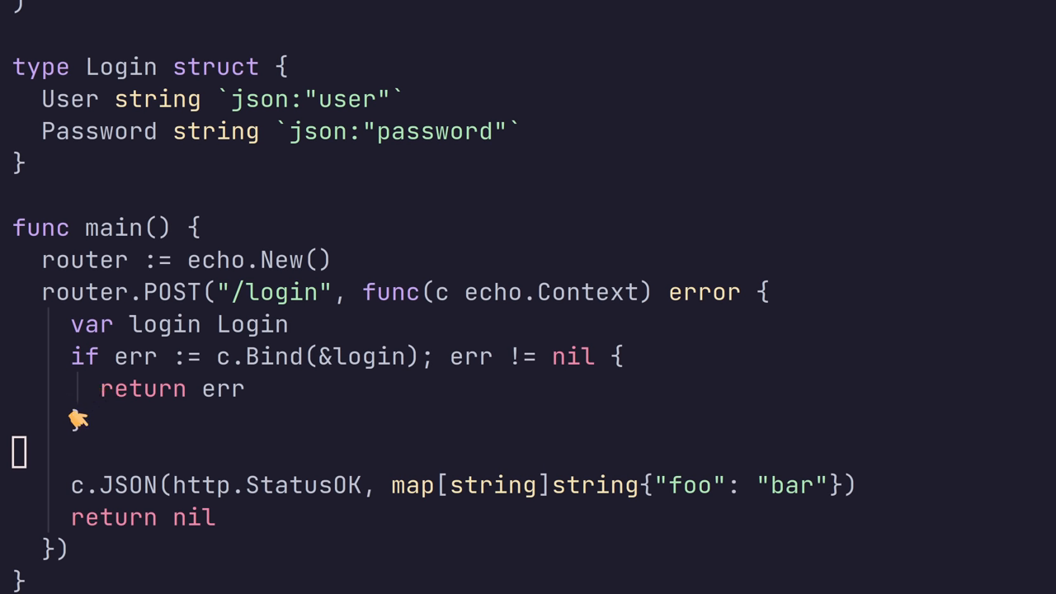
{"action": "type", "text": "}"}
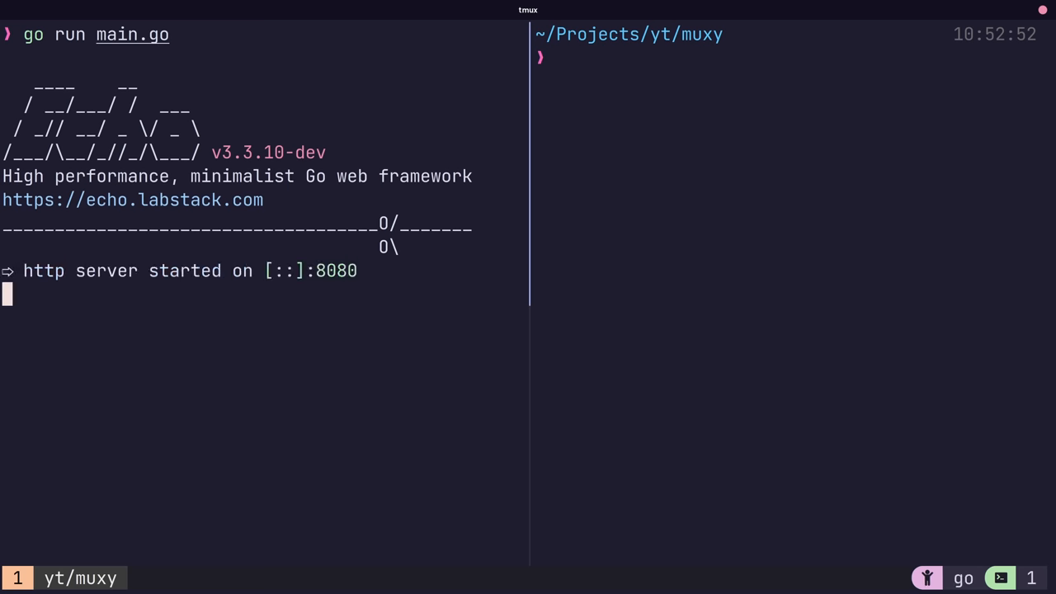
{"action": "type", "text": "curl localhost:8080 -v"}
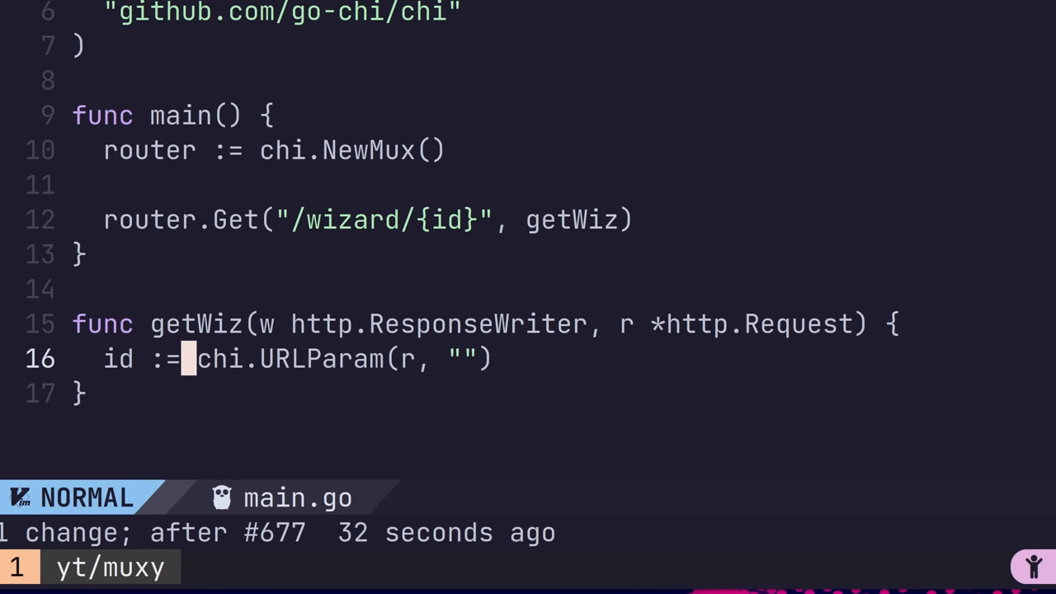
{"action": "type", "text": "id"}
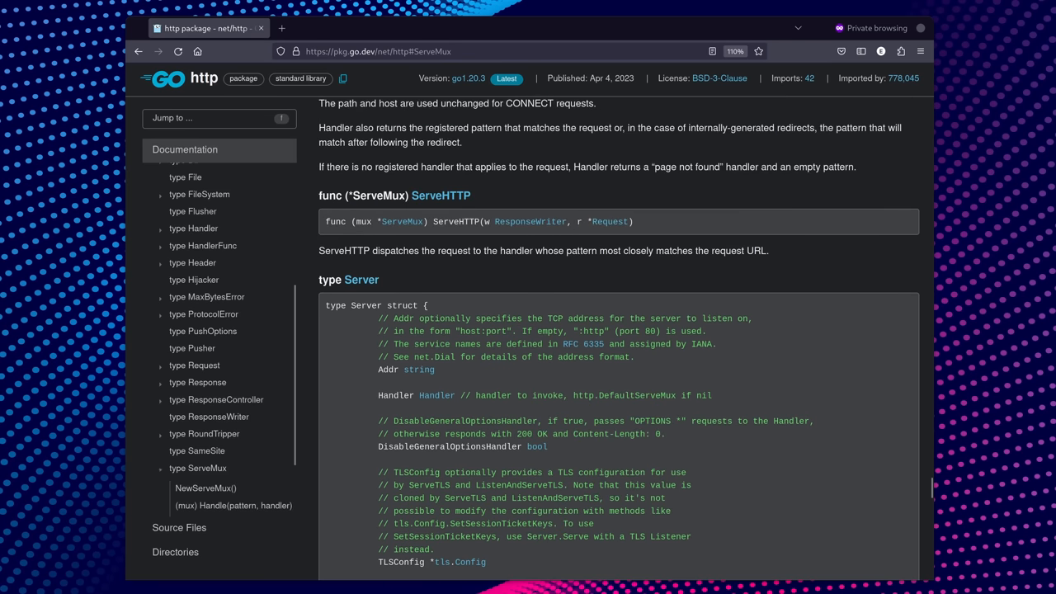
{"action": "scroll", "scroll_direction": "up", "scroll_amount": 3}
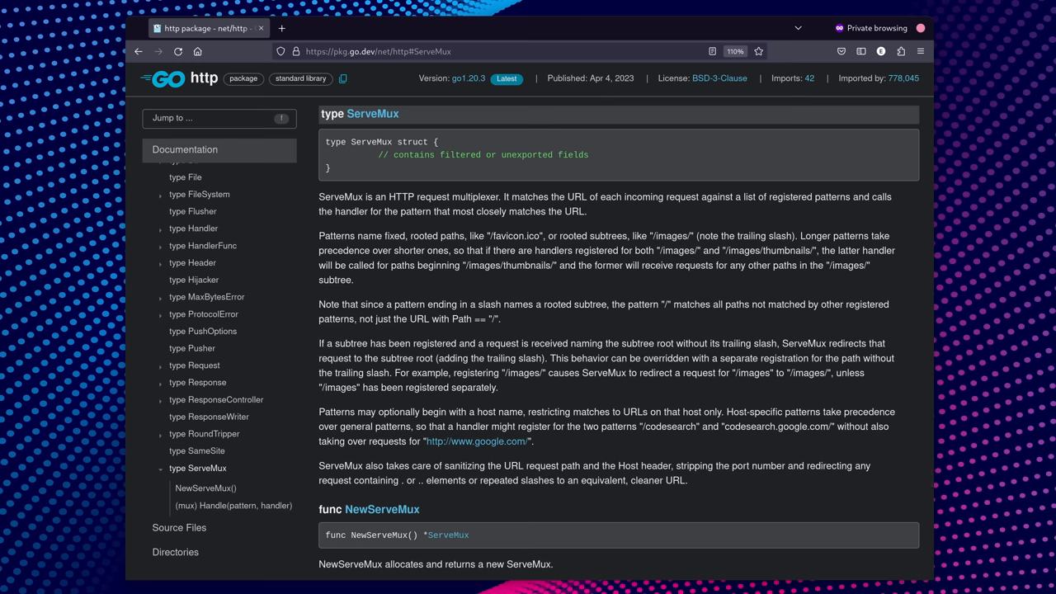
{"action": "scroll", "scroll_direction": "down", "scroll_amount": 3}
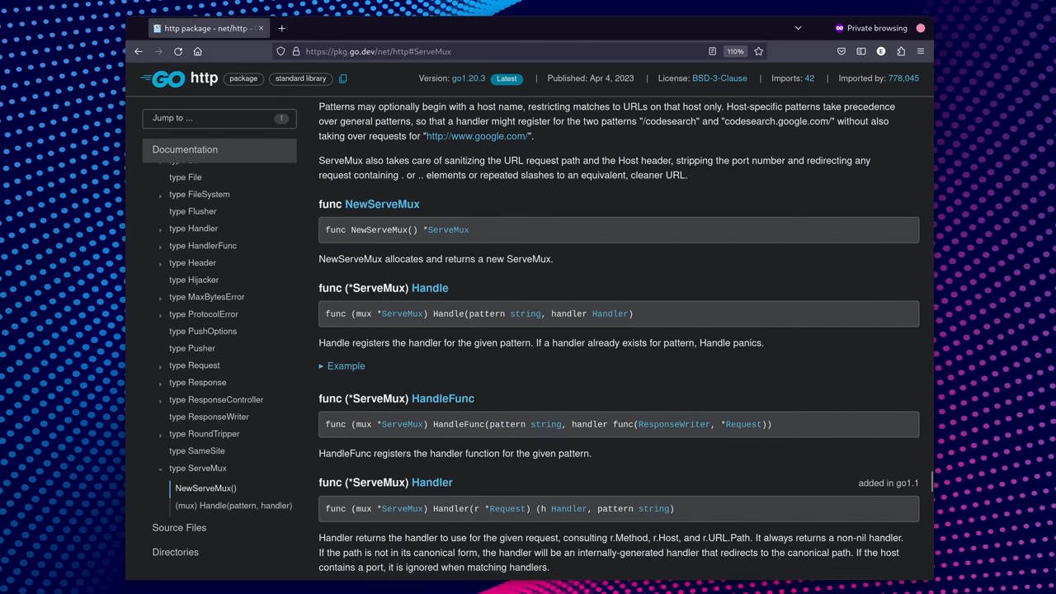
{"action": "scroll", "scroll_direction": "down", "scroll_amount": 3}
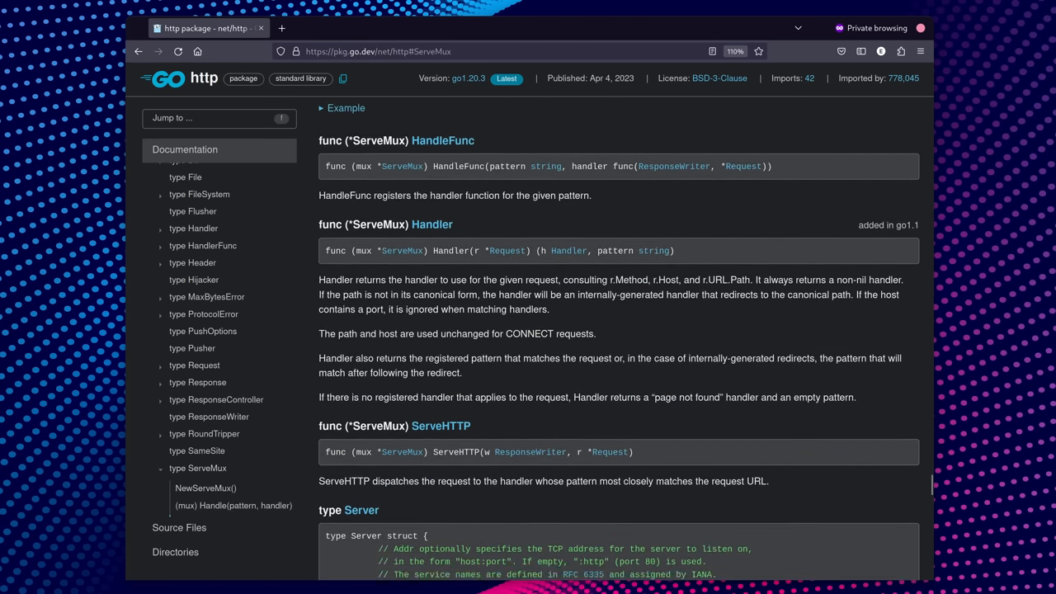